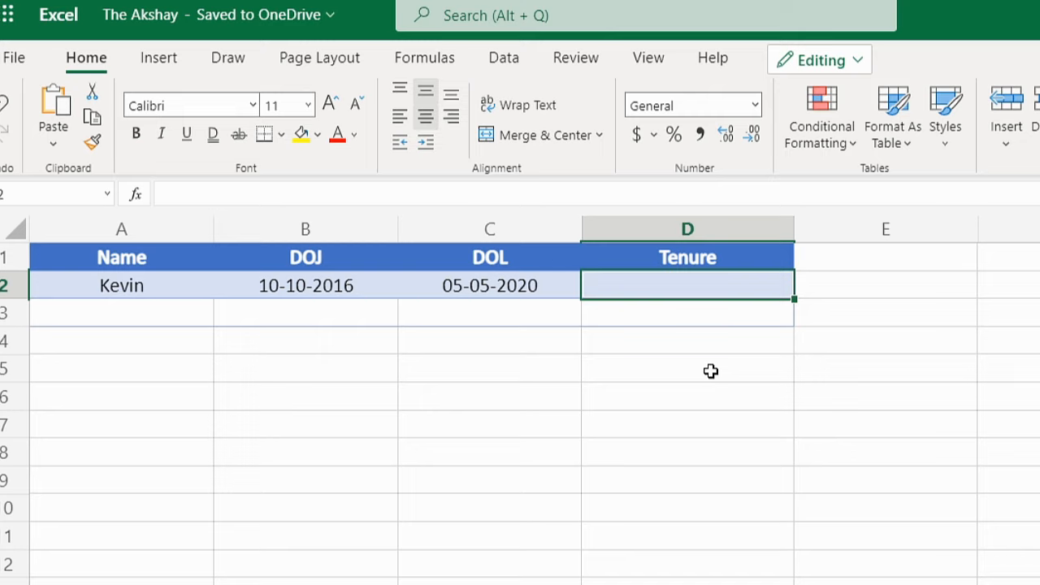
pyautogui.moveTo(153, 300)
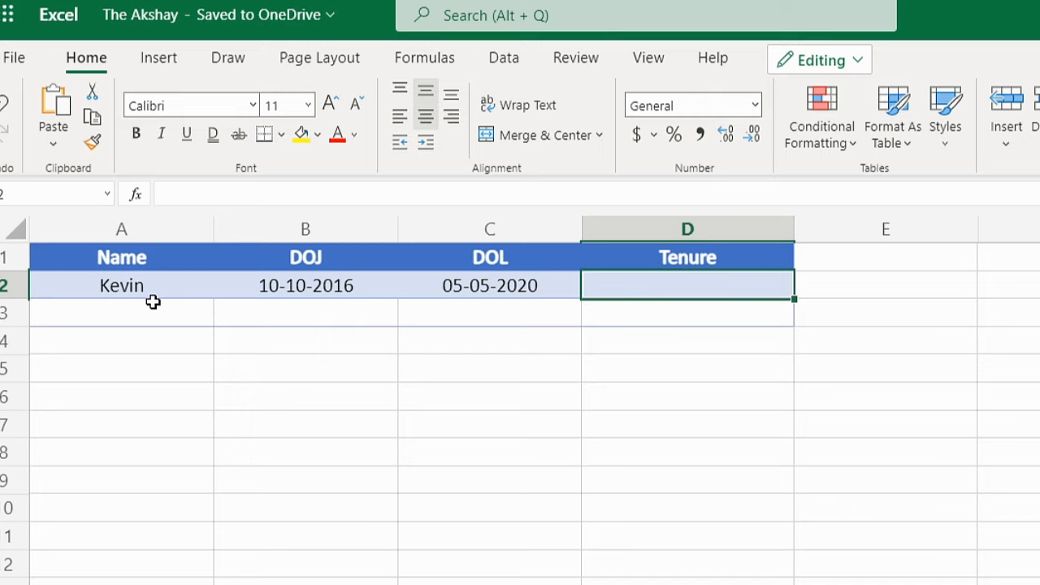
pyautogui.moveTo(728, 296)
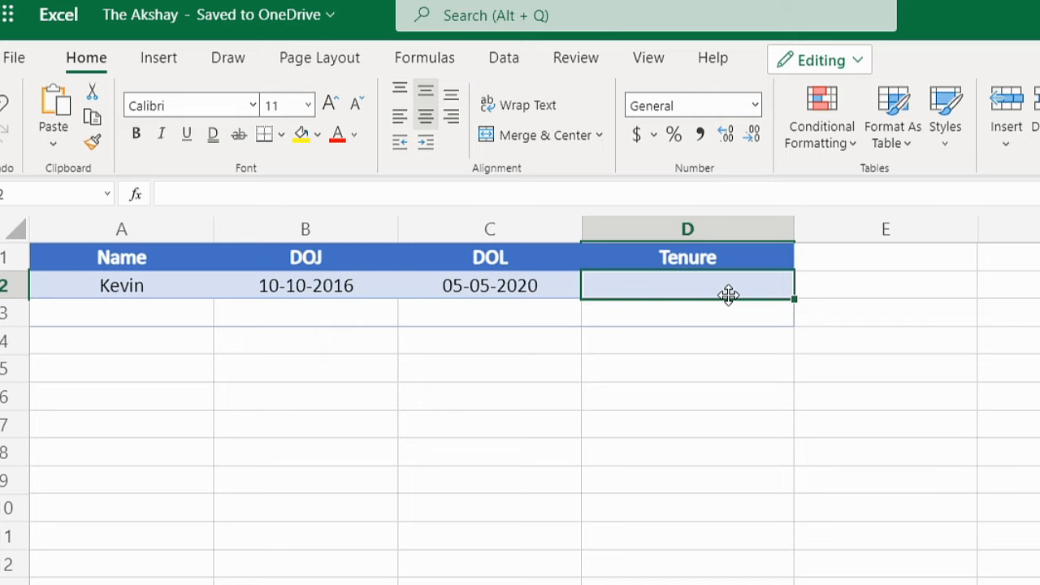
# Step: Enter =datedif(B2,C2,"Y")& in D2 to count whole years from DOJ to DOL
pyautogui.write('=date')
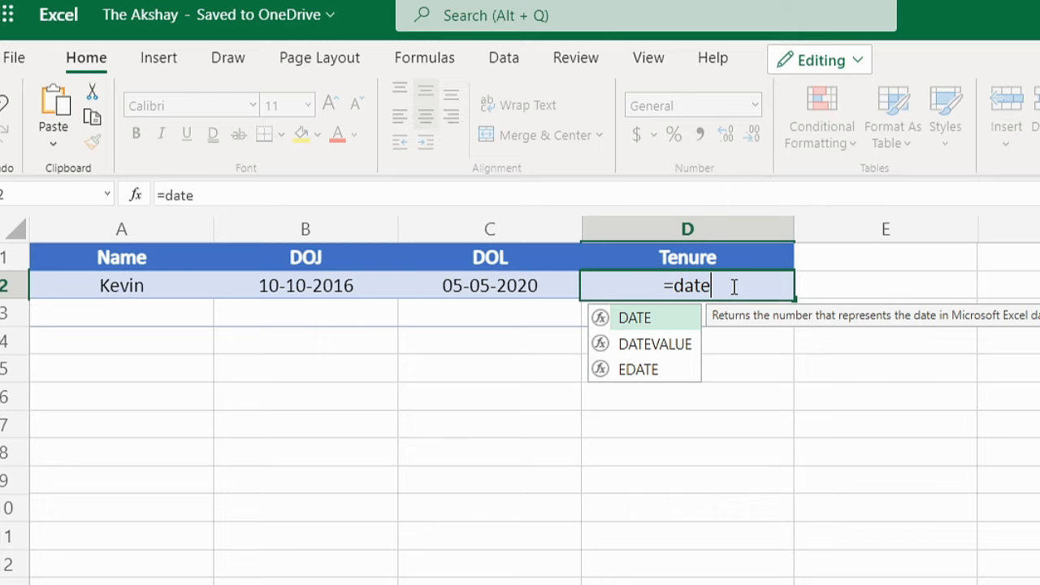
pyautogui.write('if')
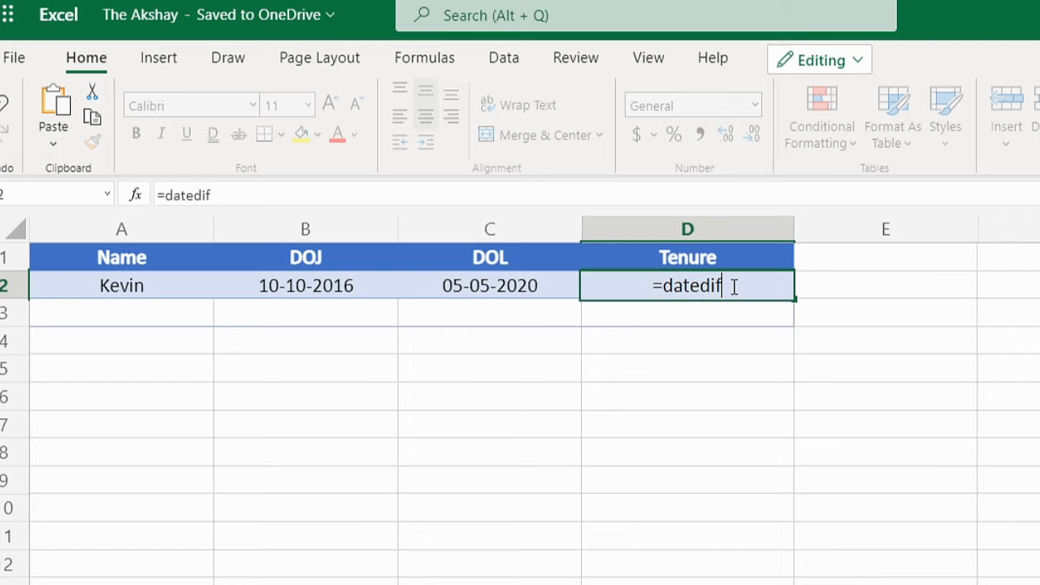
pyautogui.write('(')
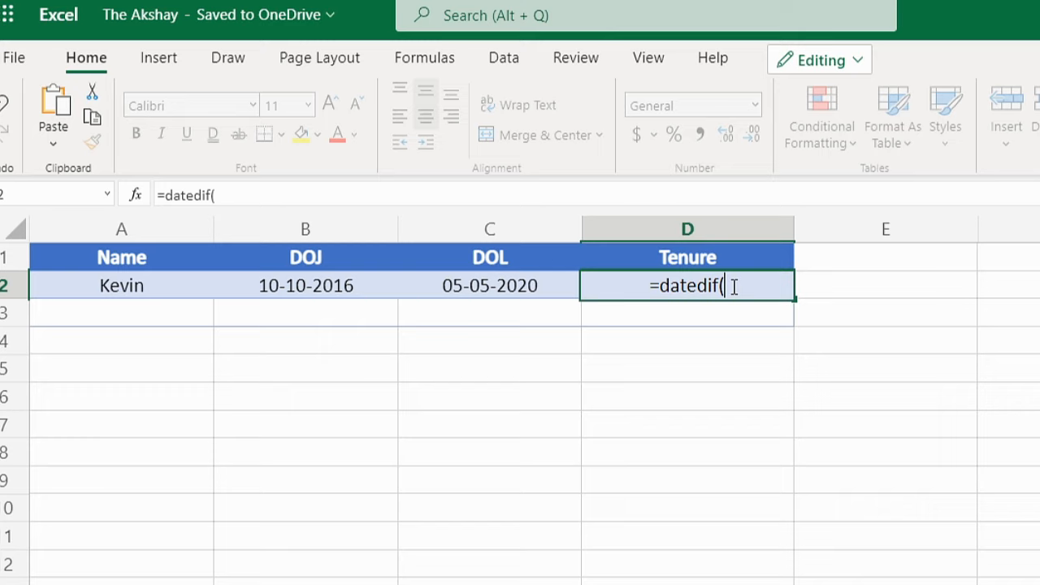
pyautogui.click(306, 286)
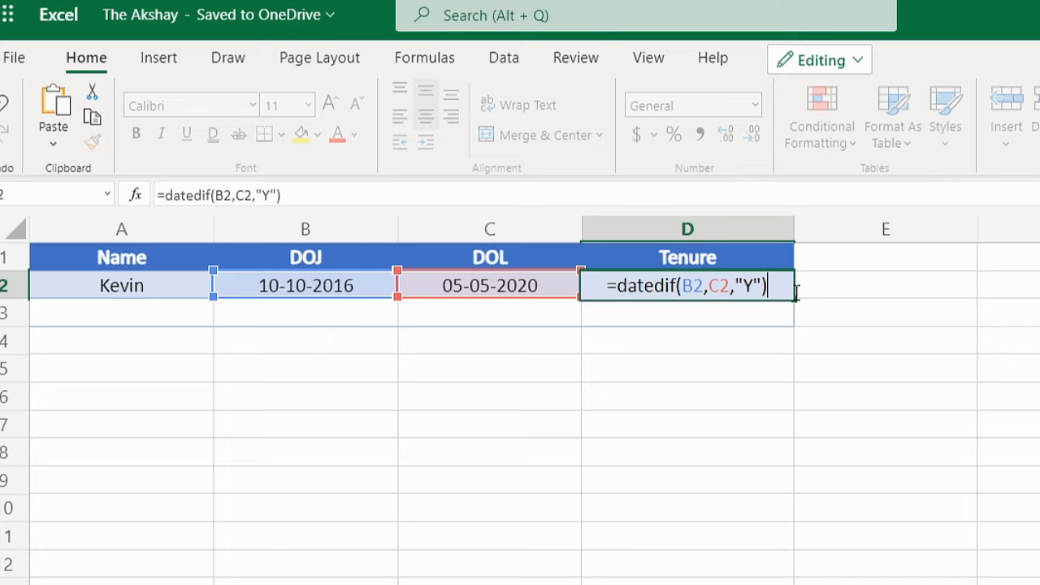
pyautogui.write('&')
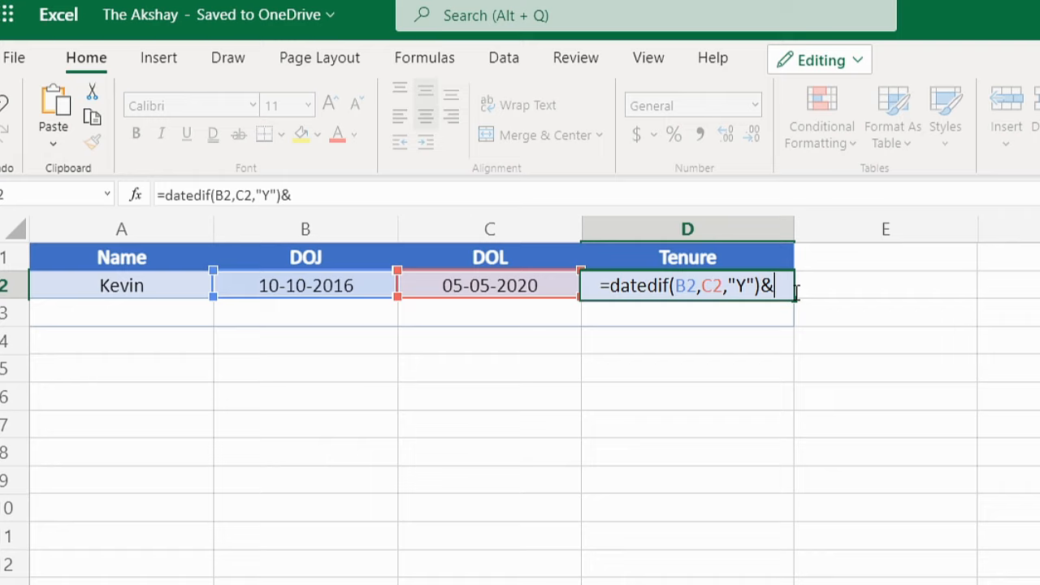
# Step: Append the text " years, " after the year count in the formula
pyautogui.write('" years,')
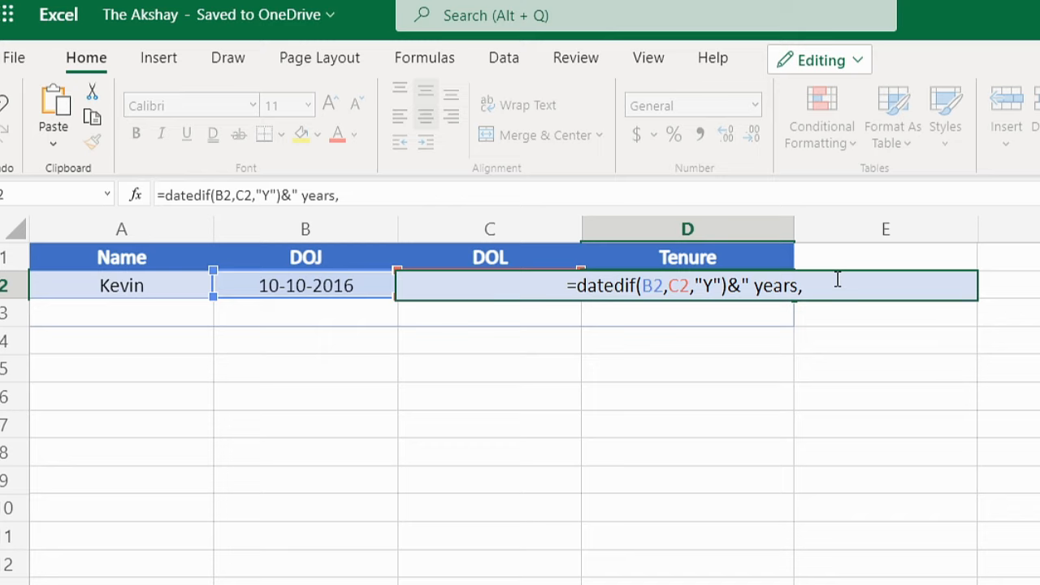
pyautogui.write('"')
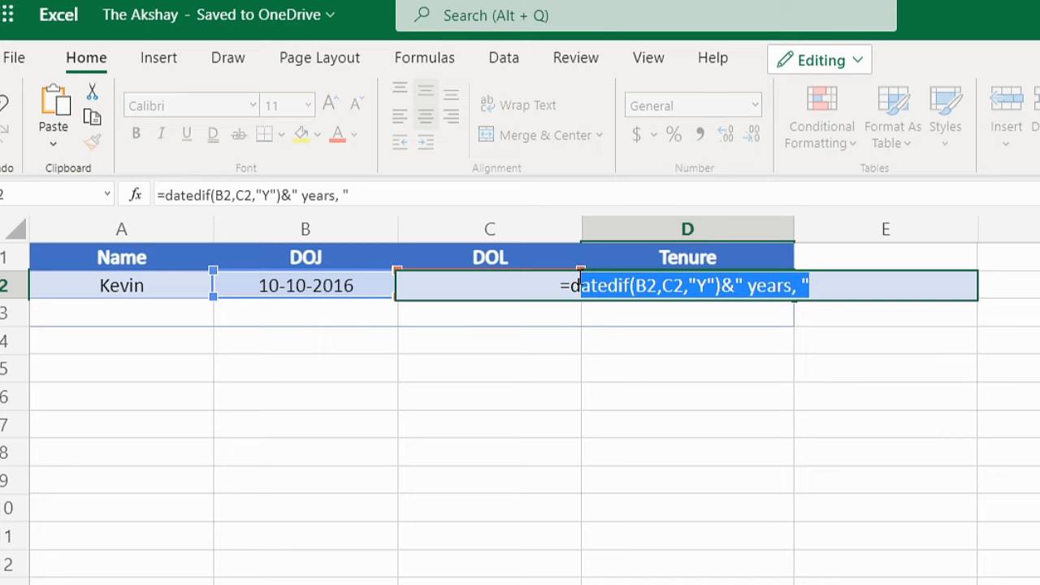
# Step: Append &datedif(B2,C2,"YM")&" months" for leftover months, removing the trailing comma
pyautogui.write('datedif(B2,C2,"Y")&" years, "')
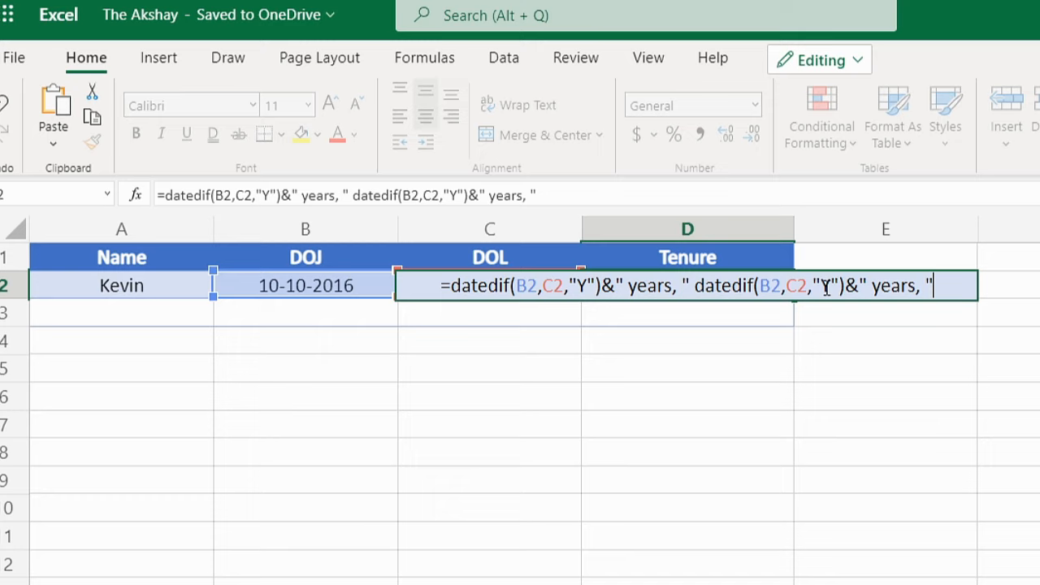
pyautogui.write('&')
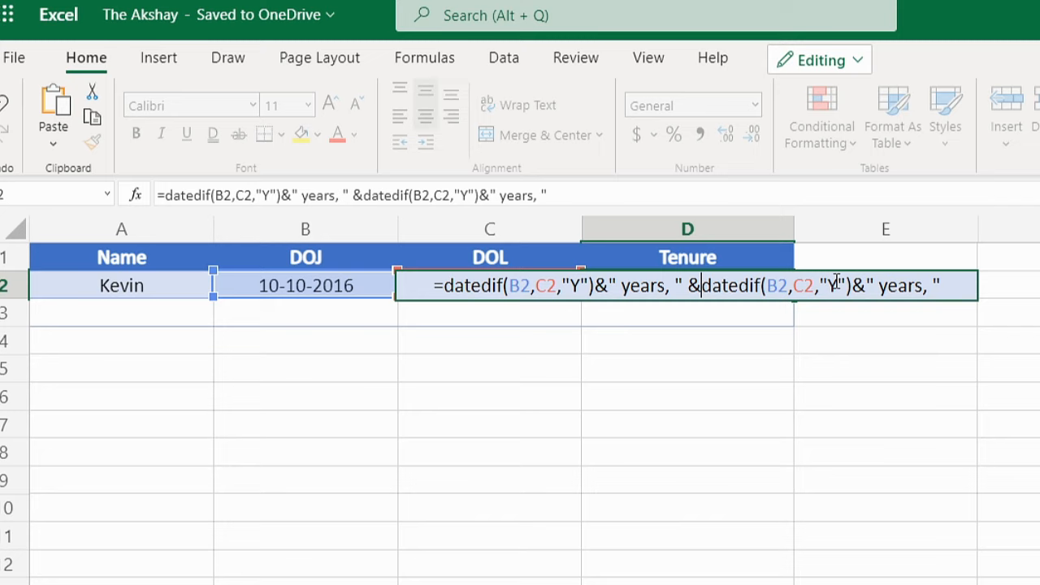
pyautogui.write('M')
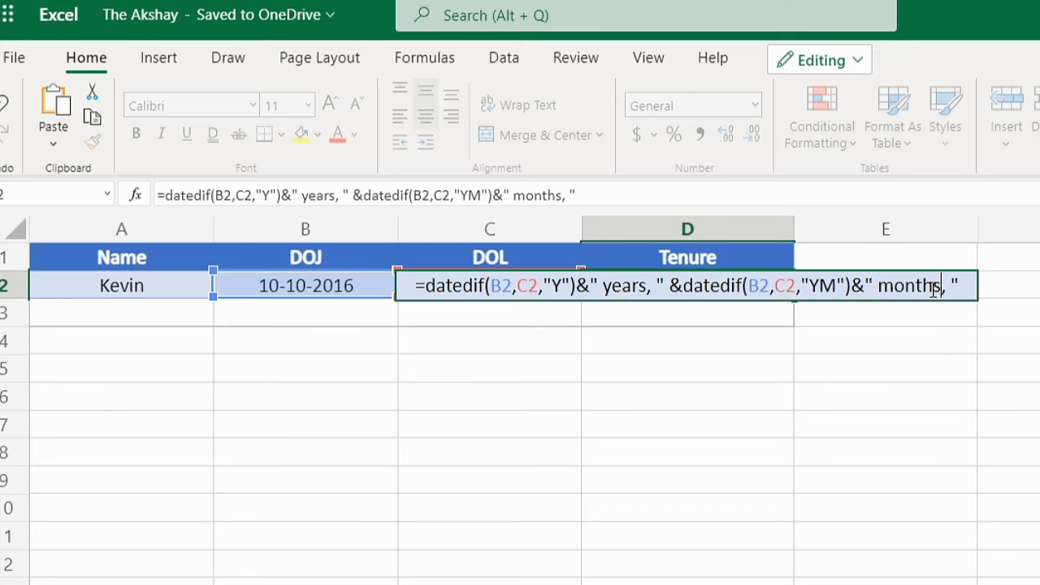
pyautogui.press('Enter')
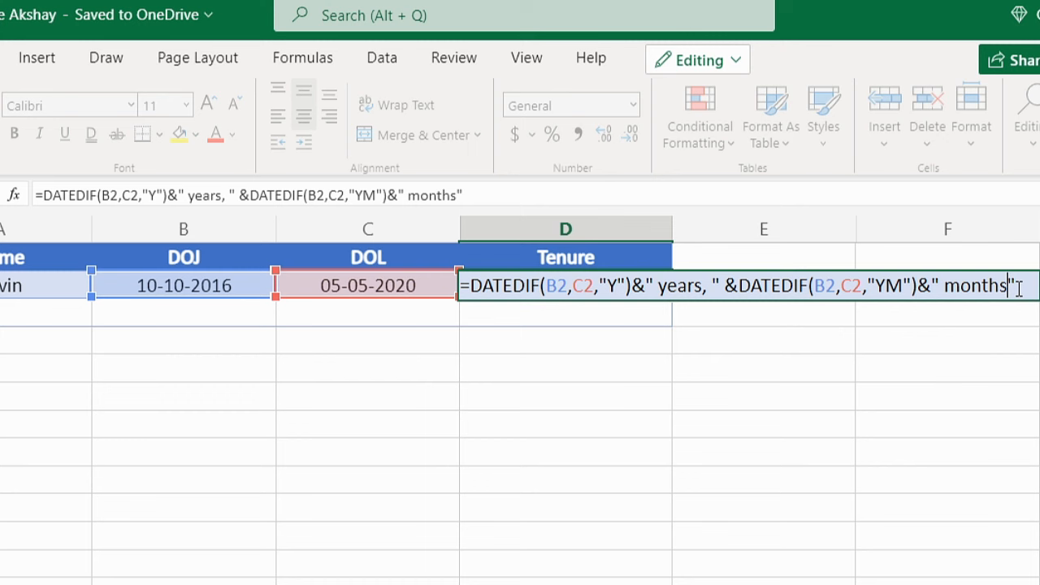
# Step: Commit the formula so D2 shows "3 years, 6 months"
pyautogui.press('enter')
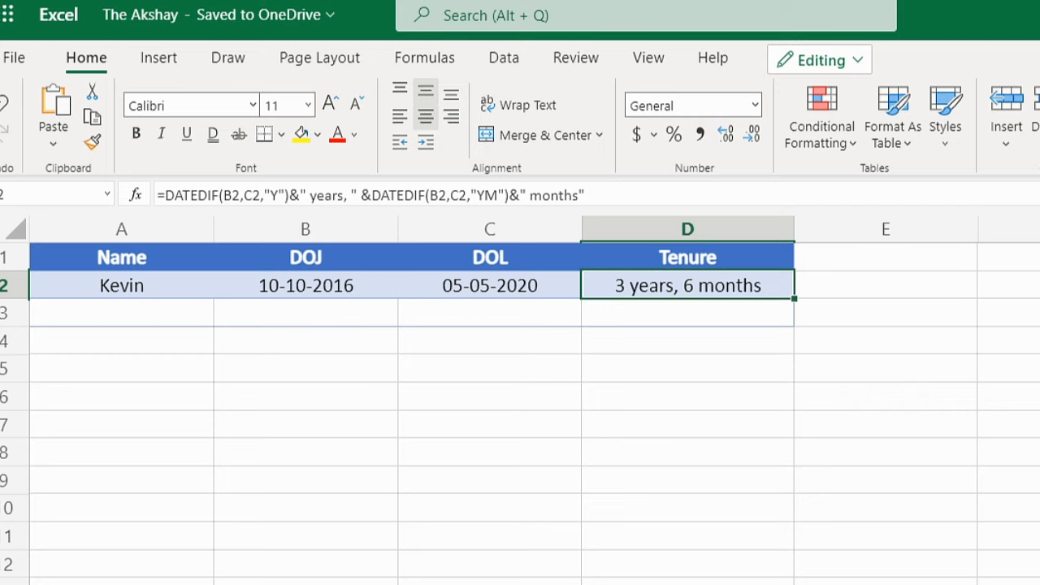
pyautogui.moveTo(697, 386)
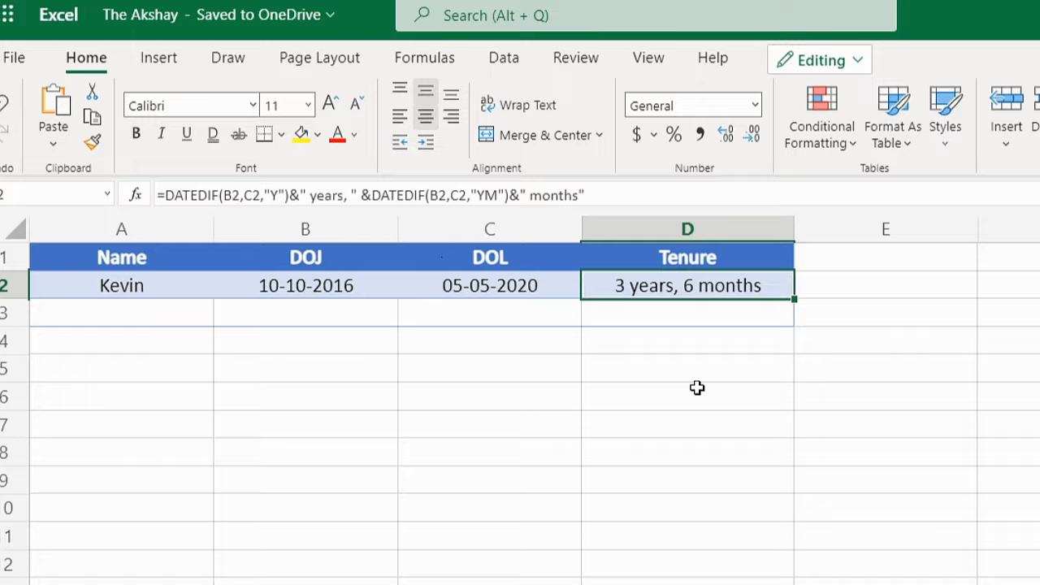